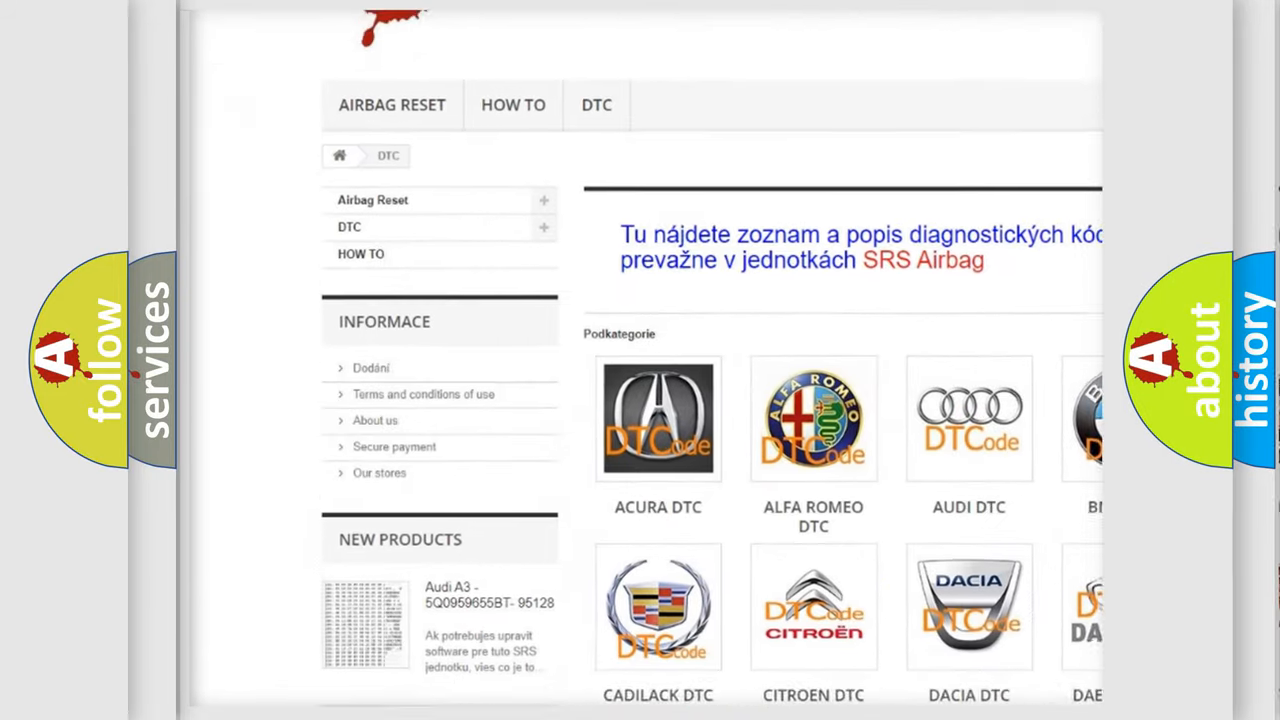
Scroll past the manufacturer logo grid to the table of diagnostic trouble codes.
scroll("down", 3)
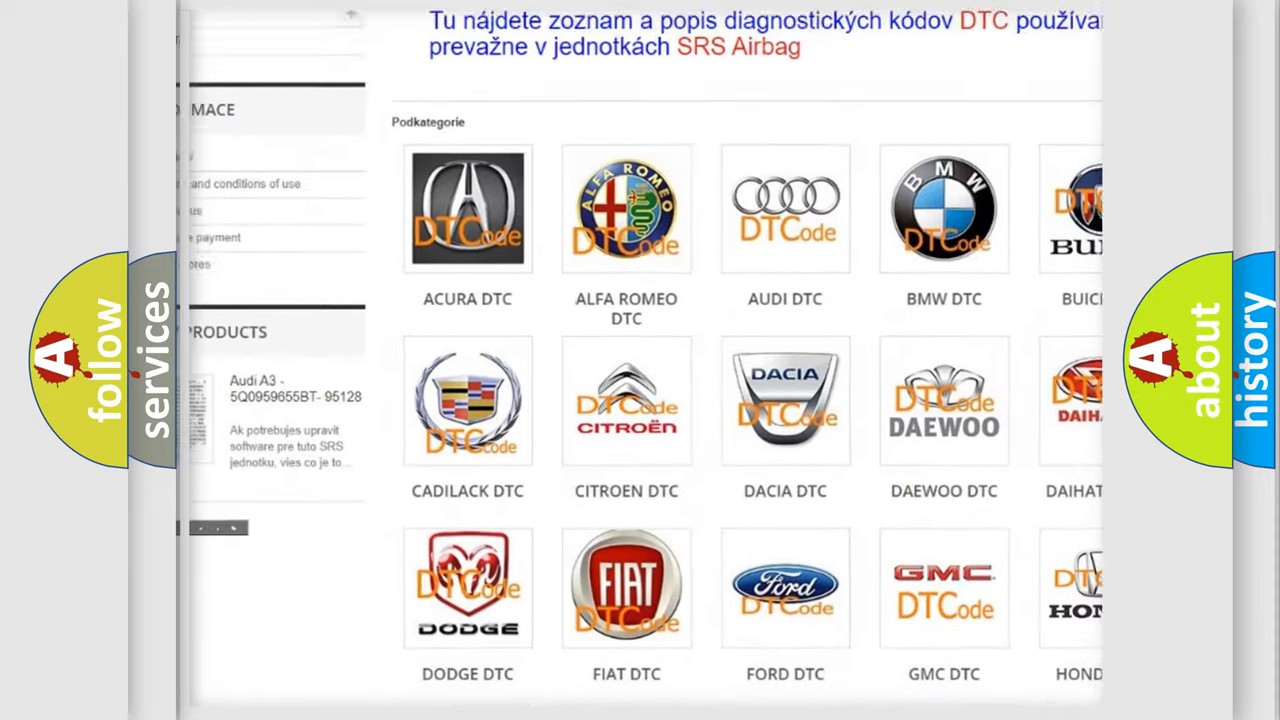
scroll("down", 3)
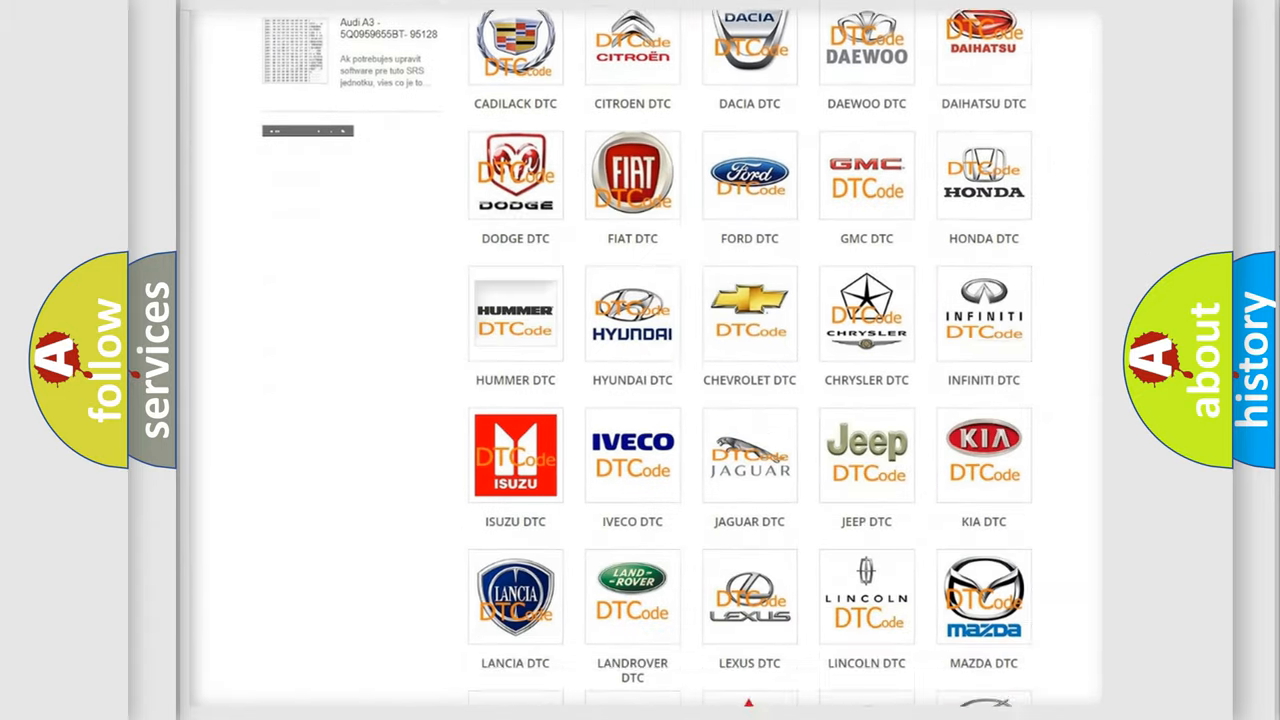
scroll("down", 3)
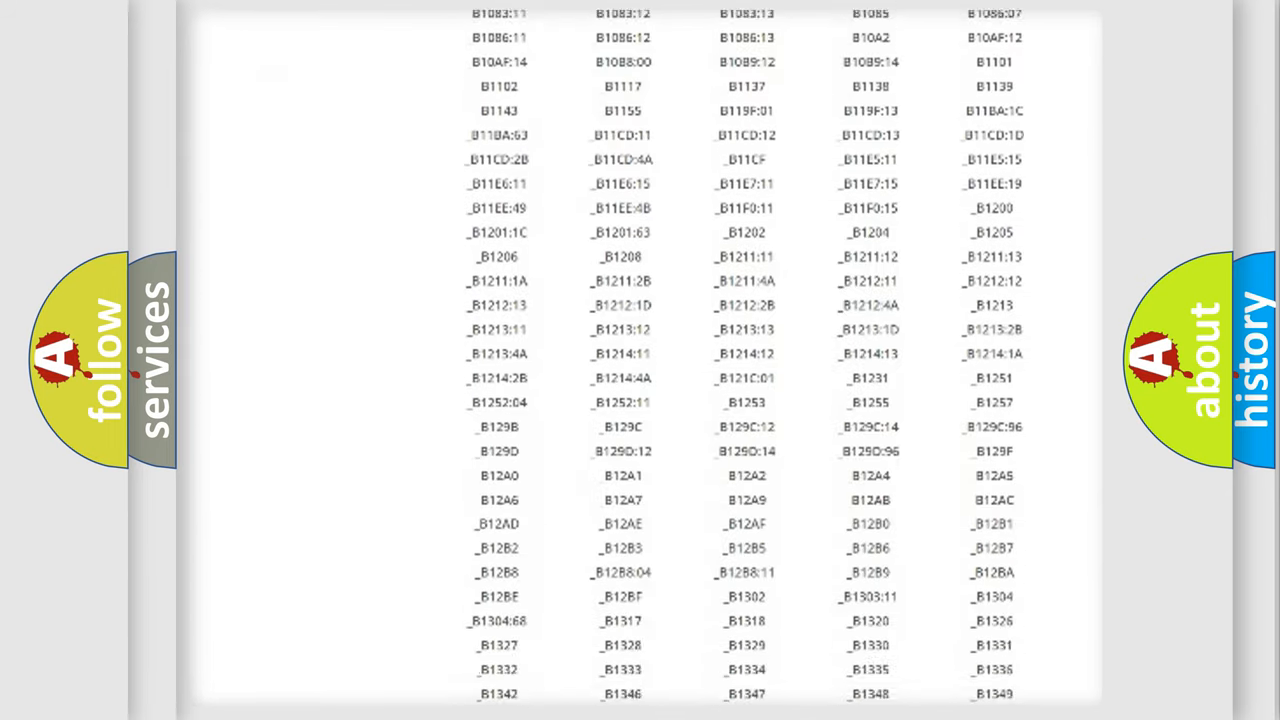
scroll("down", 3)
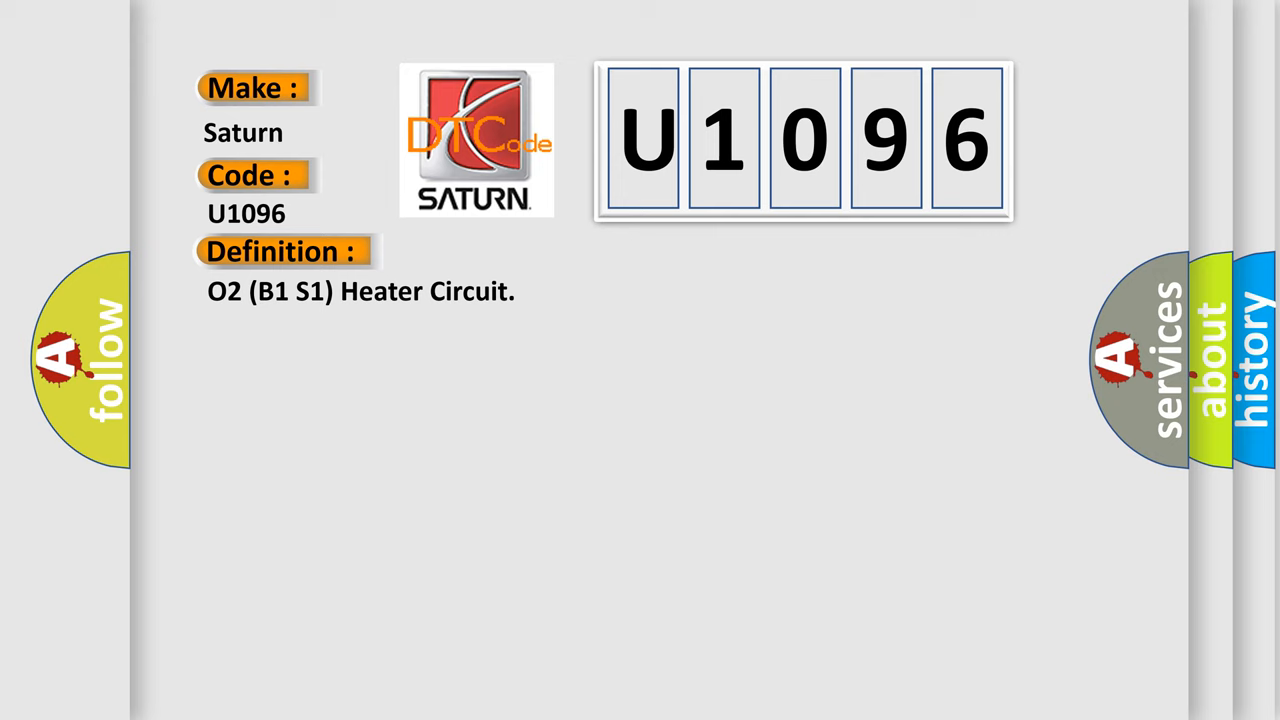
Reveal the Description paragraph on the Saturn U1096 card: PCM detected O2 signal above 3.0v for 30-90 seconds.
left_click(520, 252)
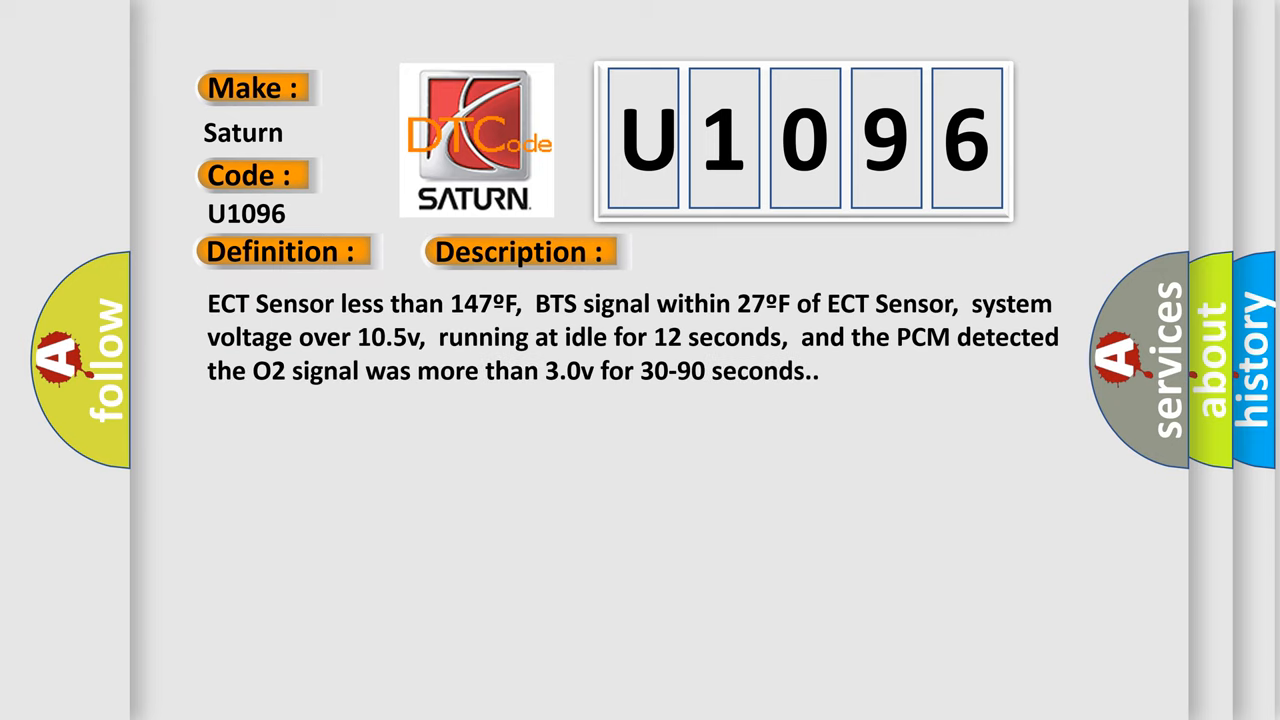